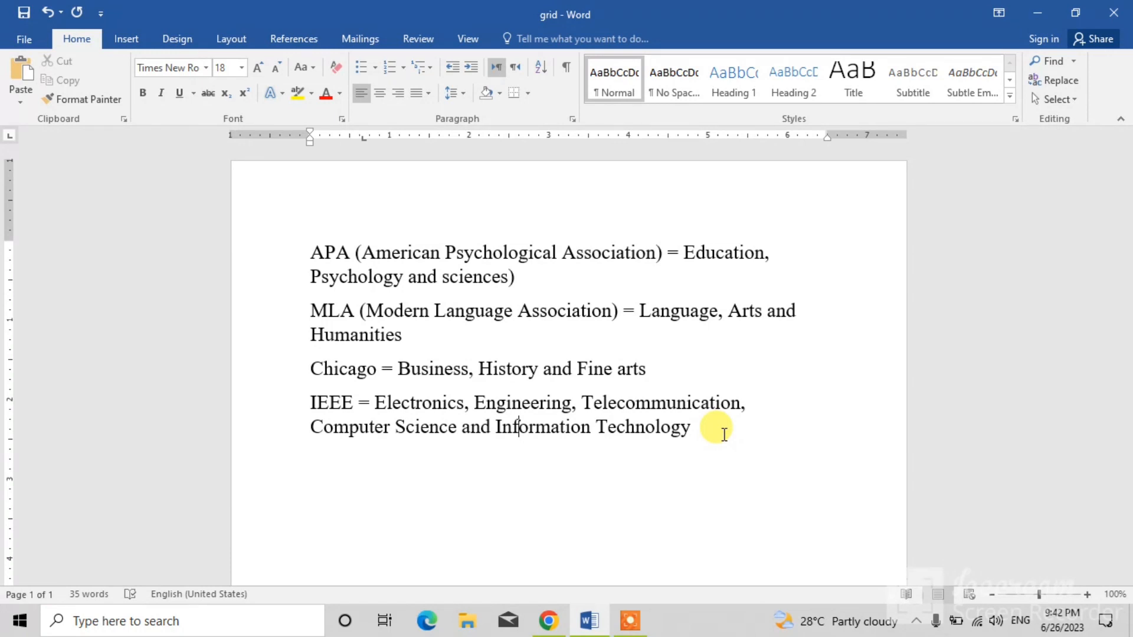
mouse_move(360, 154)
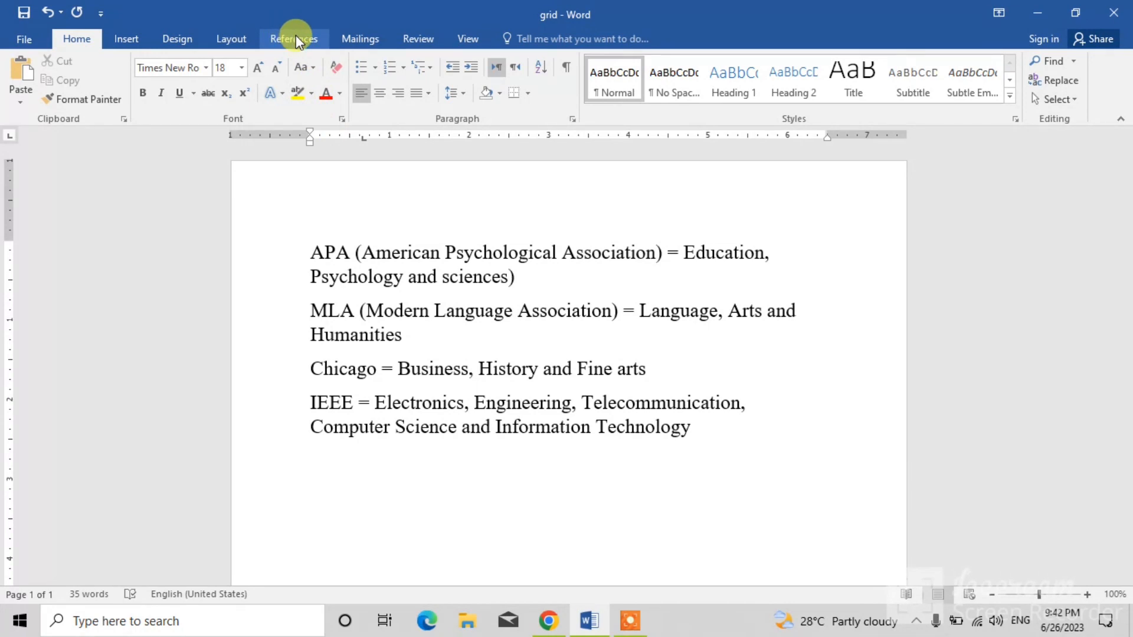
Show the References ribbon with the Citations & Bibliography tools, style currently Chicago
left_click(294, 39)
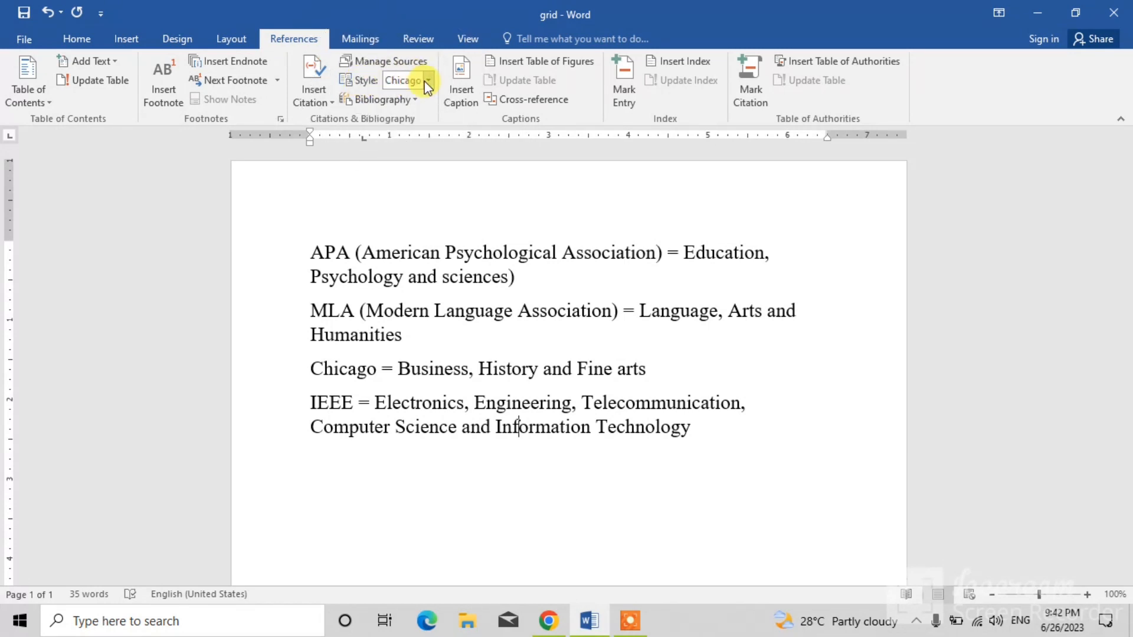
Set the citation and bibliography style to IEEE 2006 instead of Chicago
left_click(427, 80)
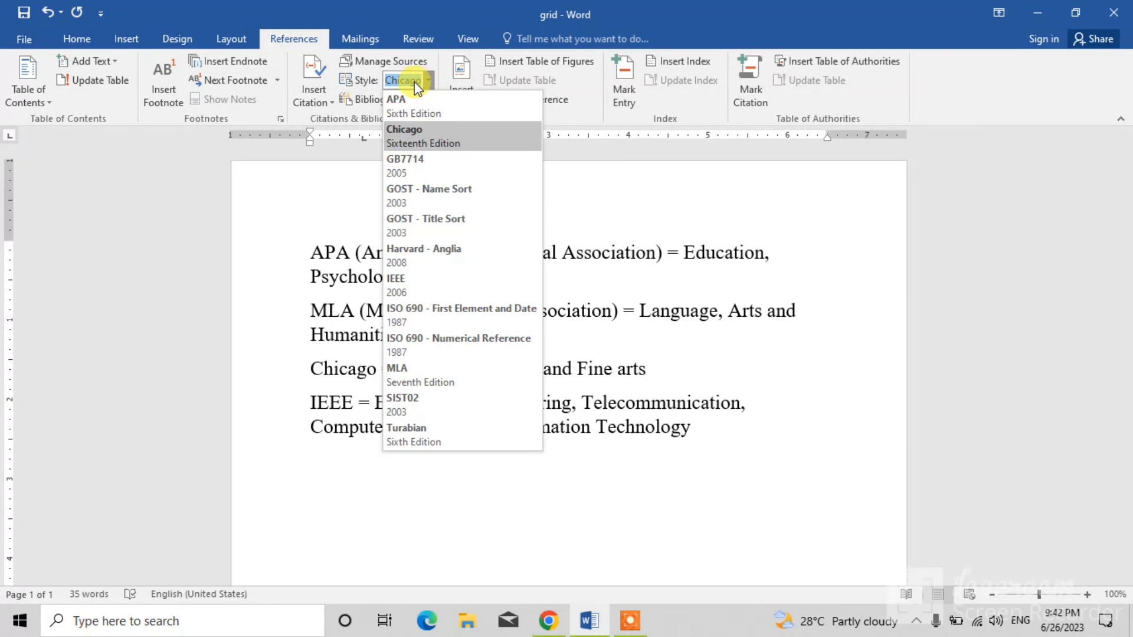
mouse_move(422, 106)
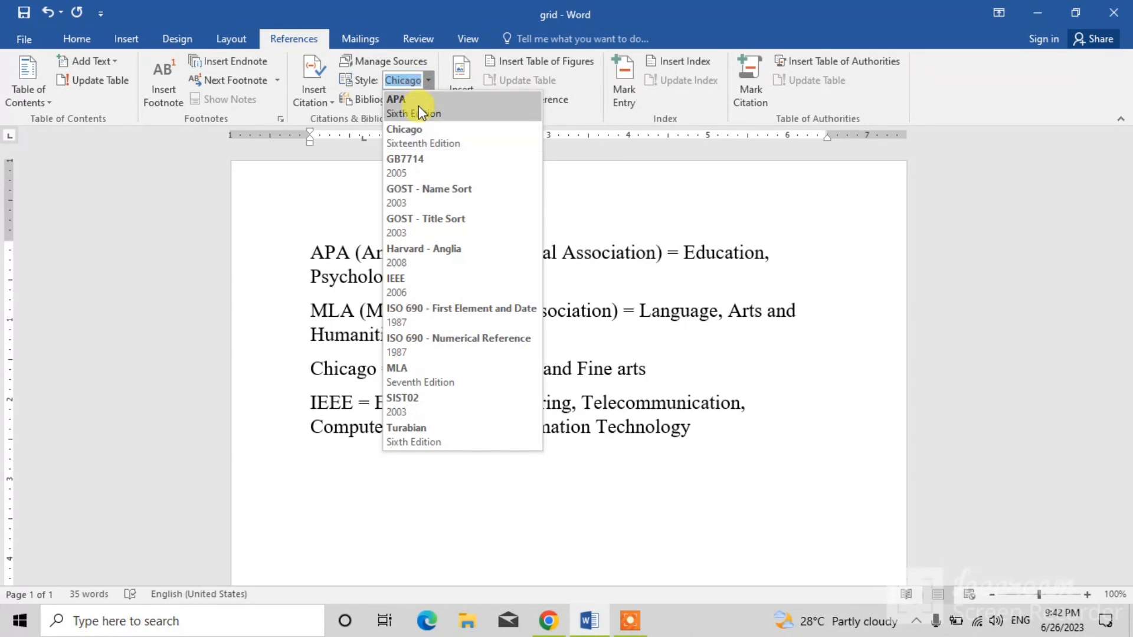
mouse_move(435, 159)
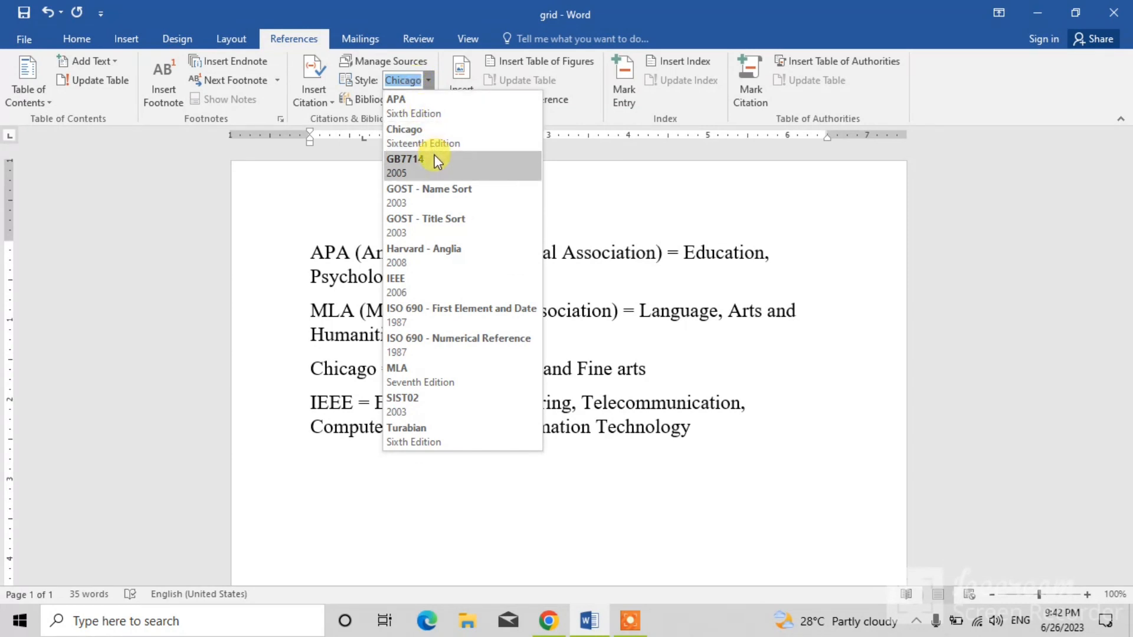
mouse_move(433, 257)
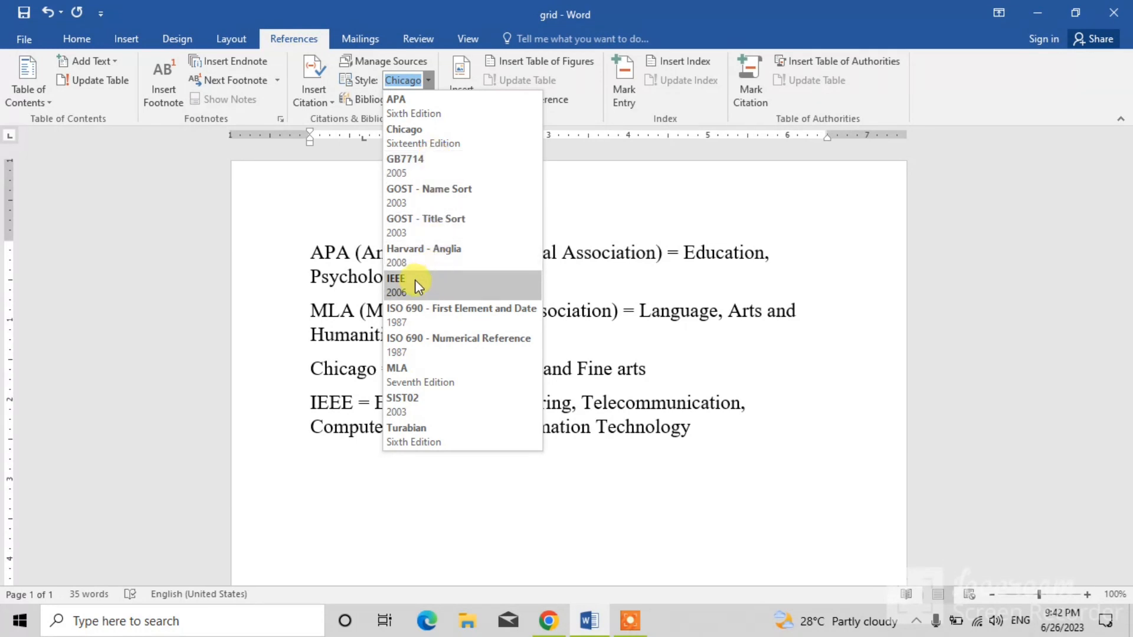
left_click(396, 280)
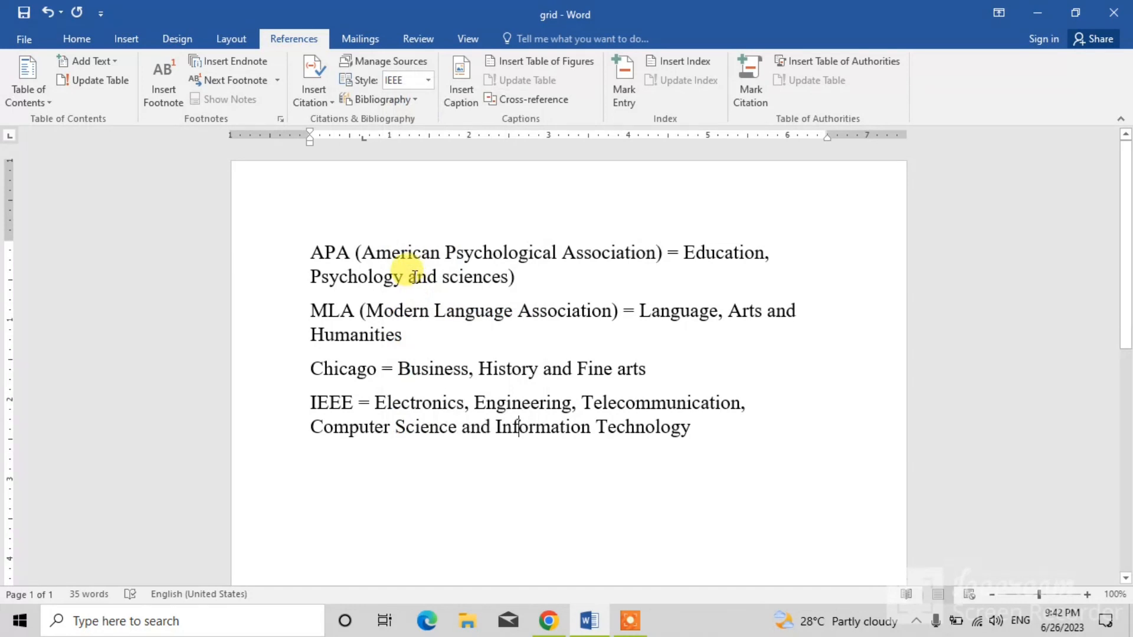
mouse_move(385, 60)
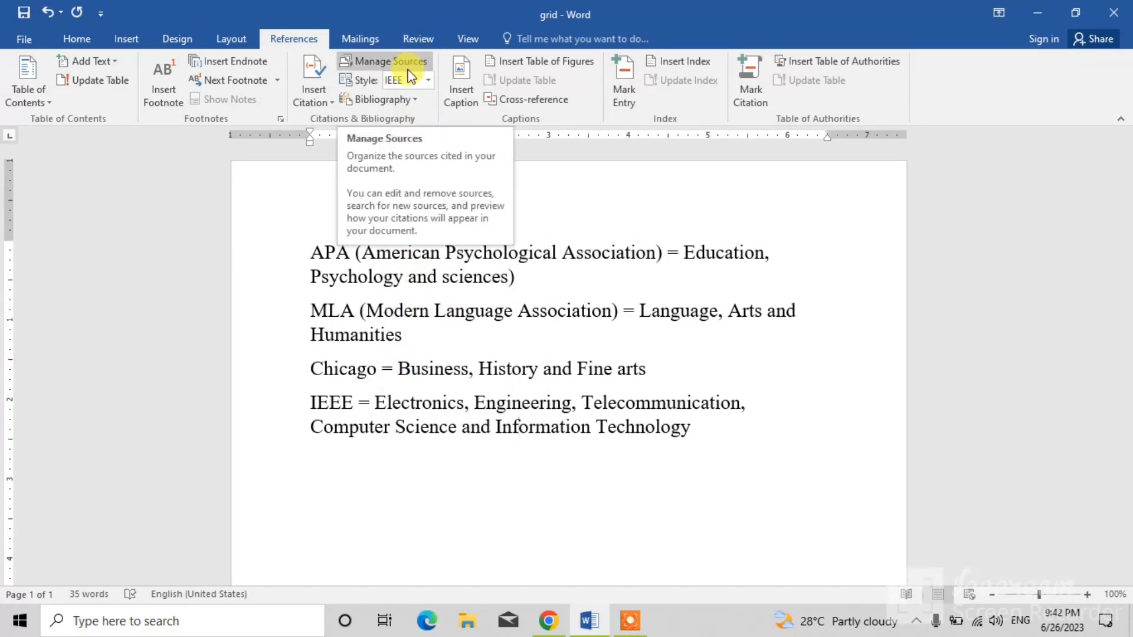